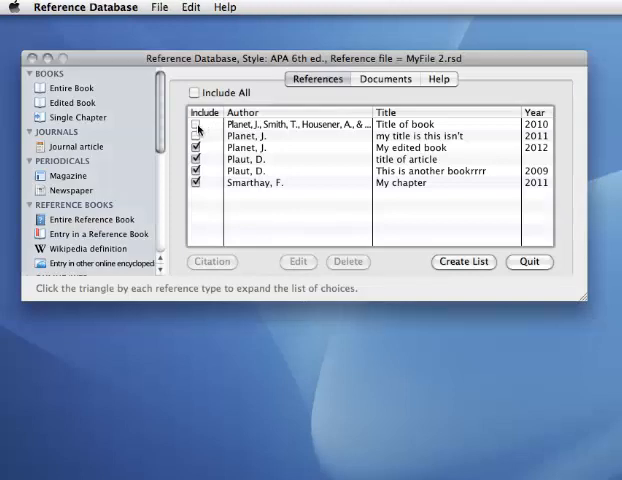
Create a new reference database named MyReferences1 on the Desktop and acknowledge the restart notice
click(196, 124)
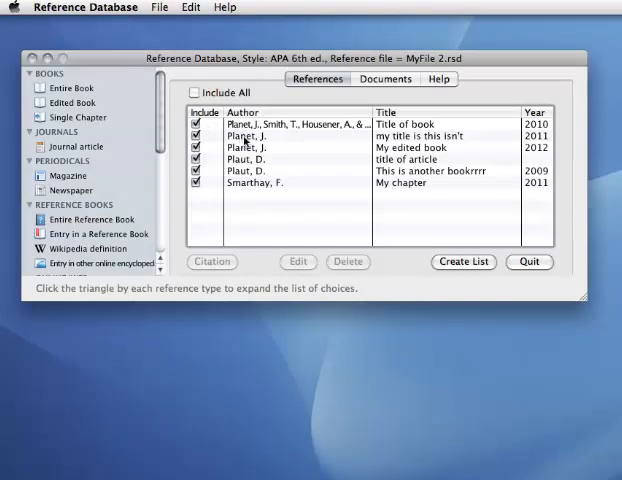
click(194, 136)
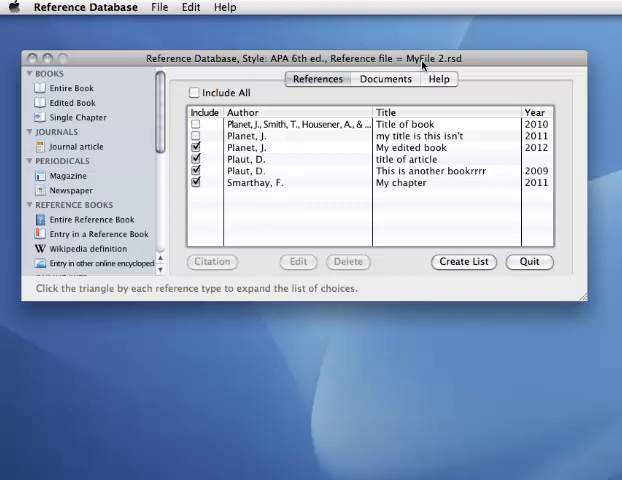
mouse_move(424, 64)
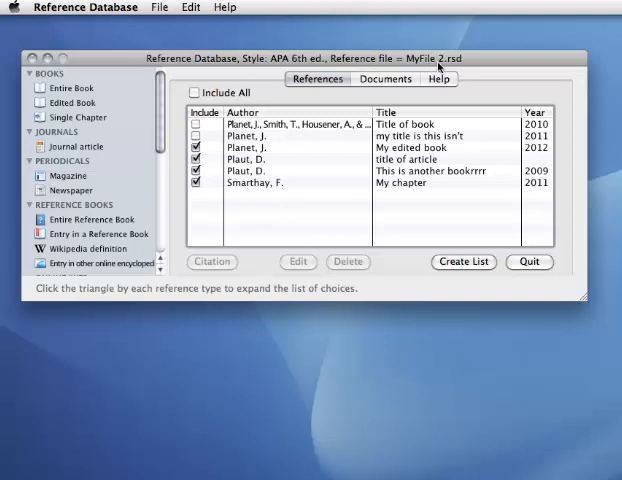
mouse_move(120, 24)
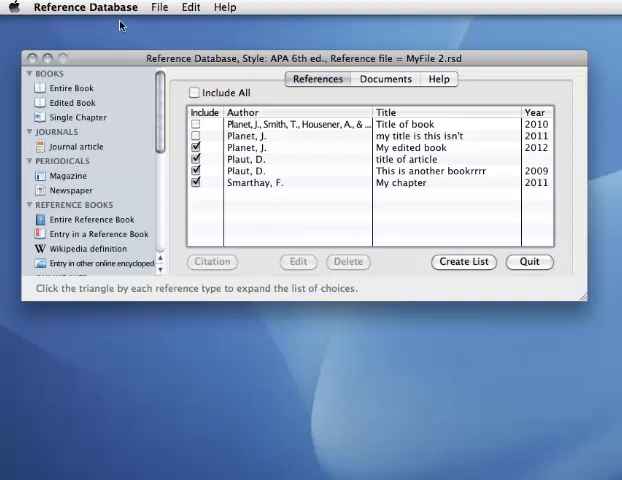
click(160, 8)
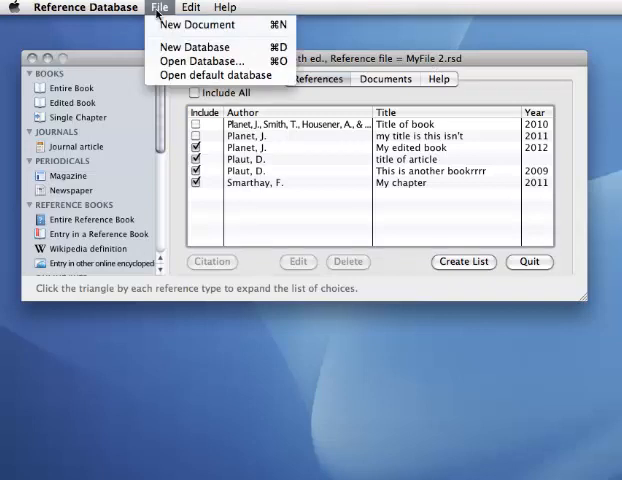
click(194, 46)
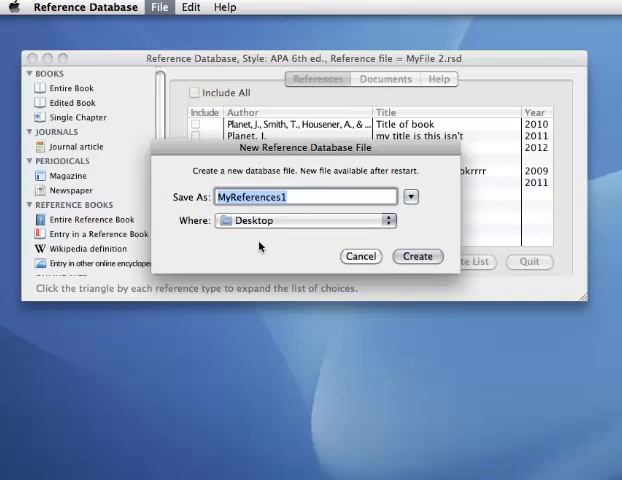
mouse_move(262, 228)
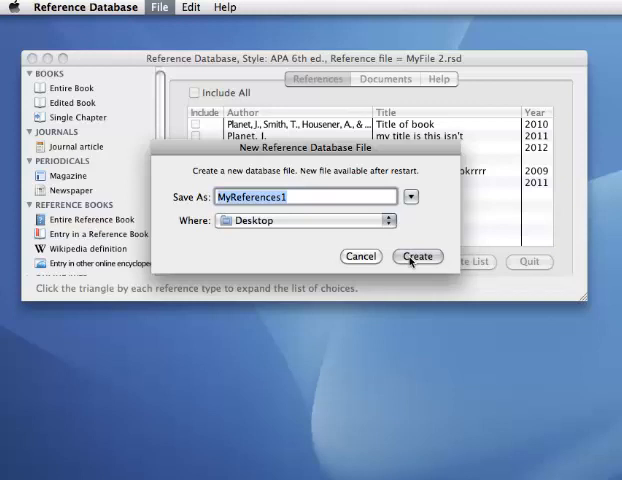
click(416, 256)
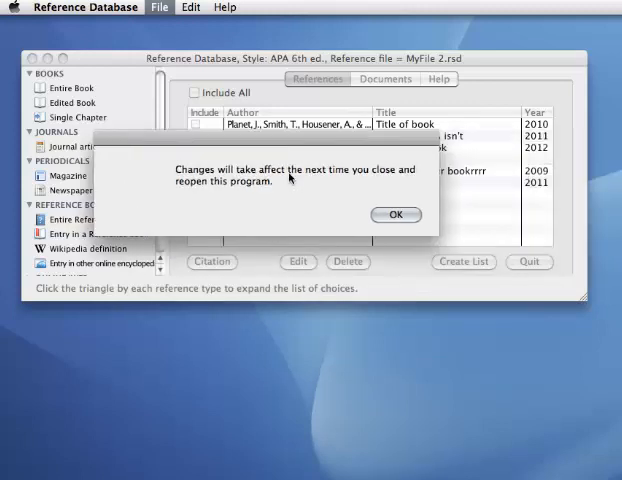
mouse_move(304, 184)
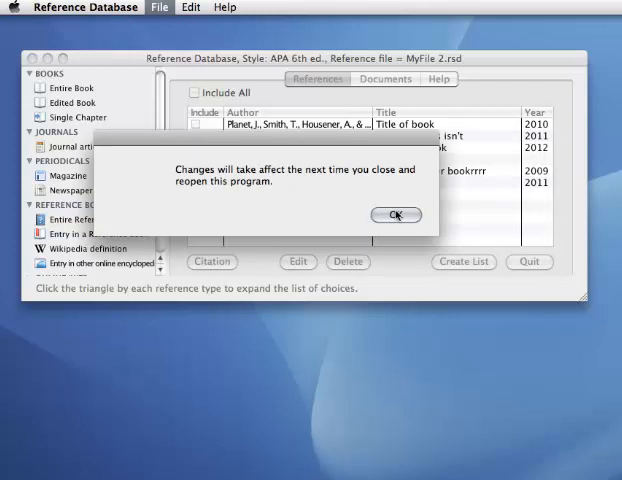
click(396, 216)
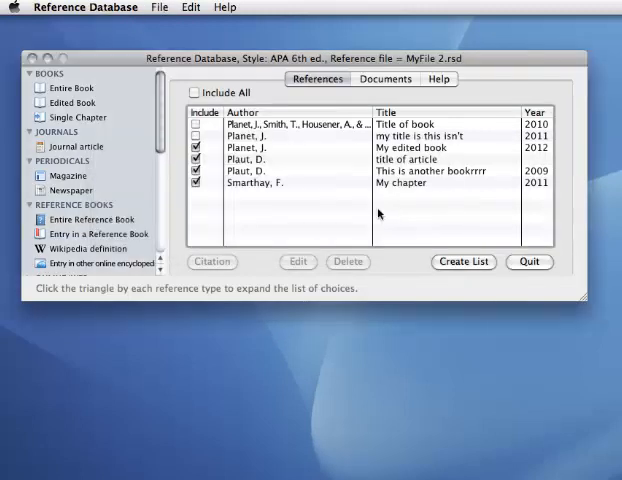
Quit and relaunch Reference Database from the desktop so it loads the empty MyReferences1 file
click(528, 260)
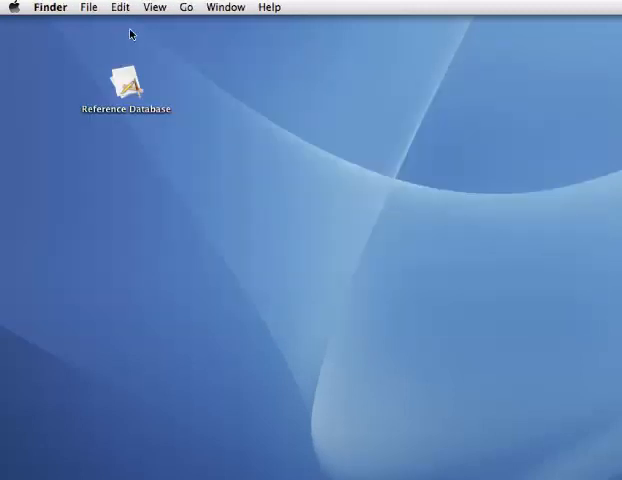
click(128, 80)
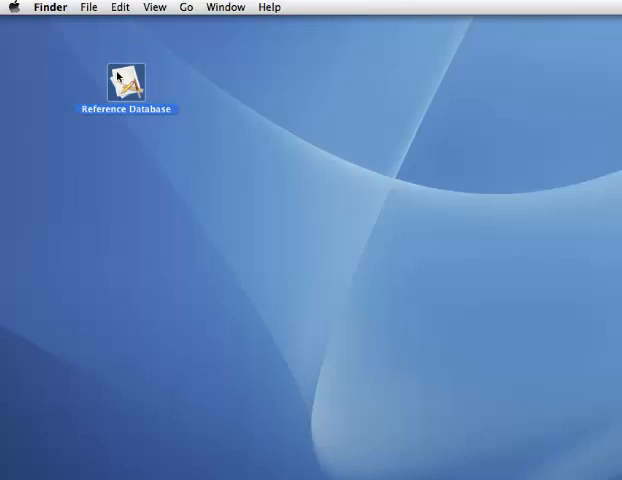
double_click(124, 80)
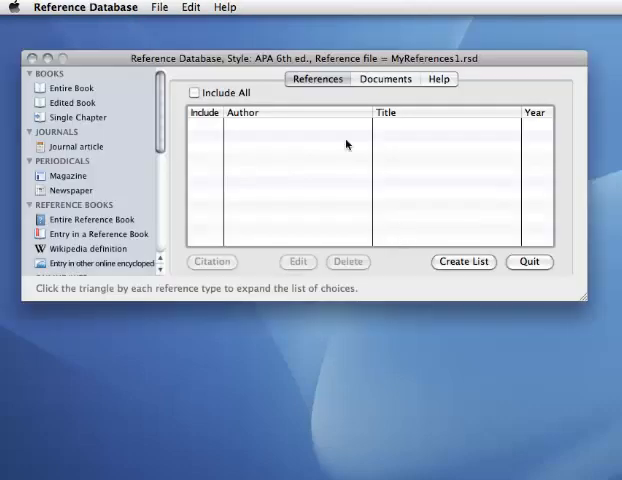
mouse_move(252, 184)
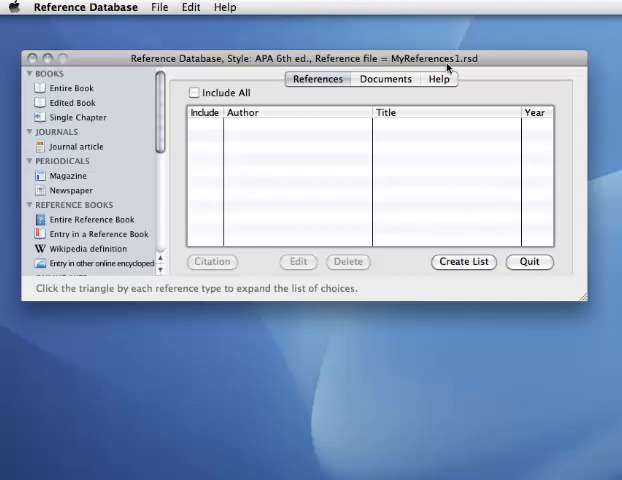
mouse_move(68, 140)
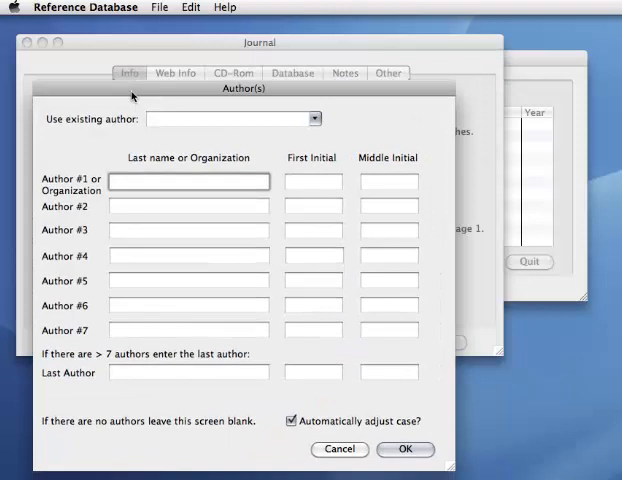
Add a journal article by Plaut, D. titled My article, Journal of Stuff, 2013, and save it
text(plaut)
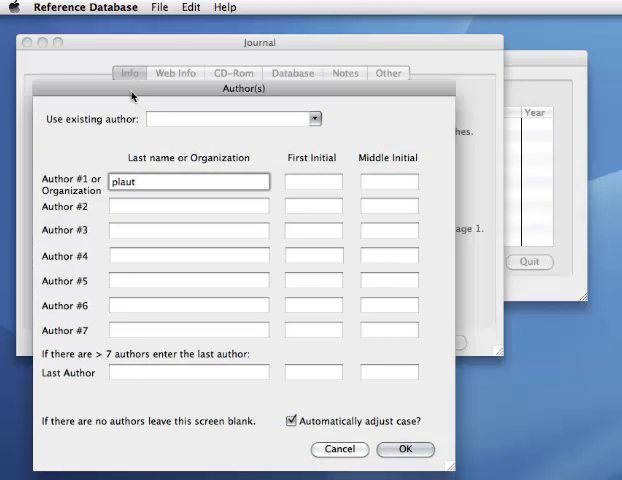
click(406, 448)
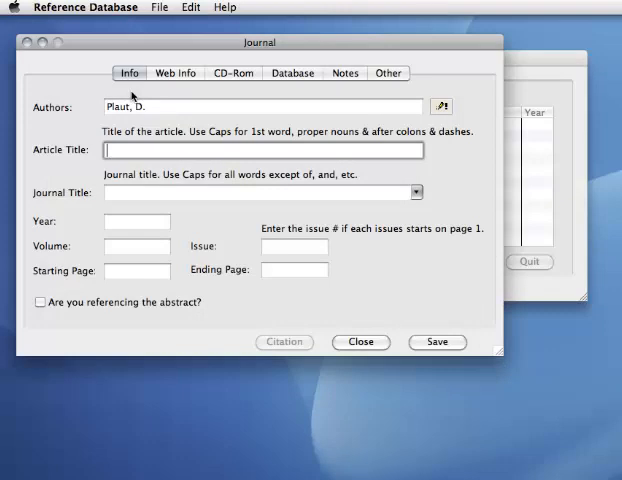
text(My article)
click(136, 220)
text(2013)
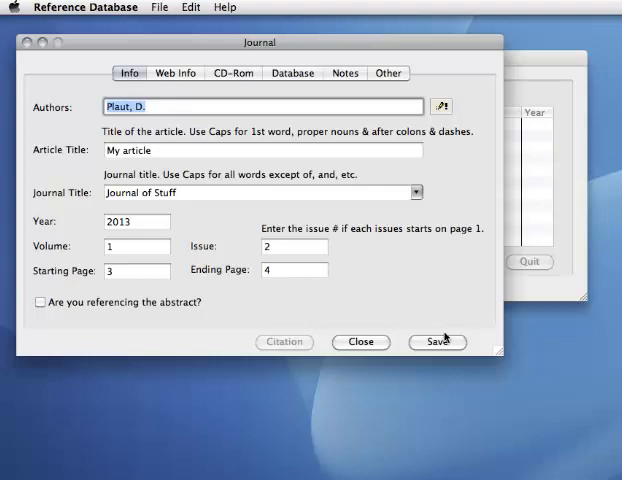
click(436, 340)
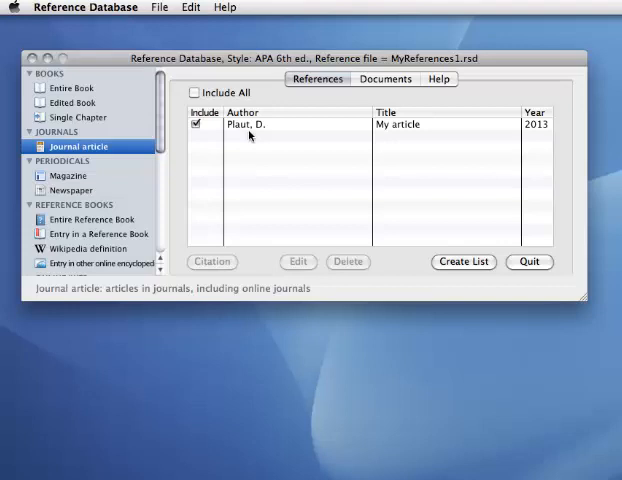
Open the existing MyFile 2 database and acknowledge the restart notice
click(160, 8)
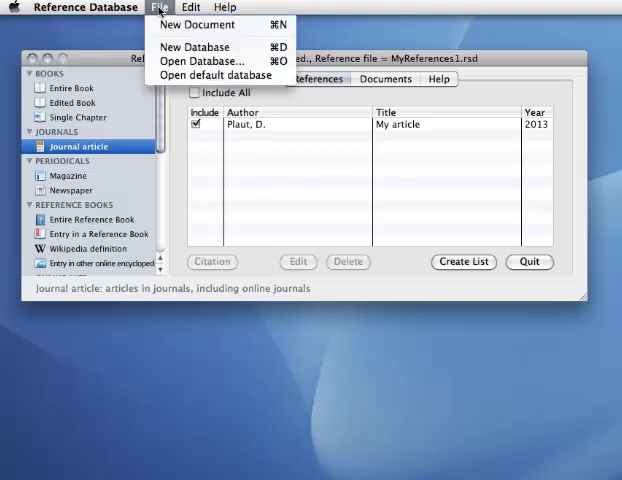
click(204, 60)
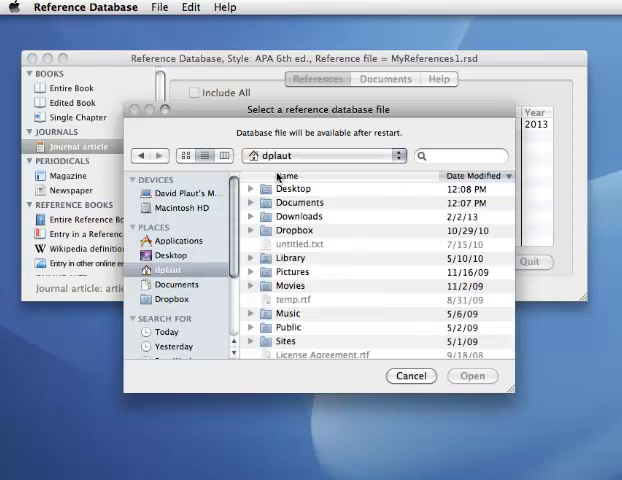
click(176, 298)
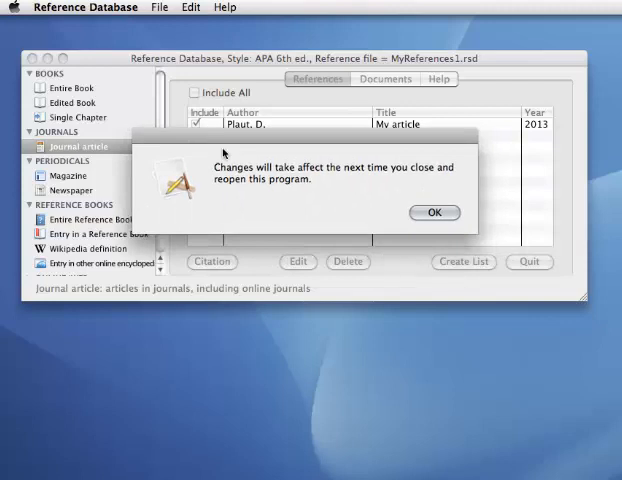
click(434, 212)
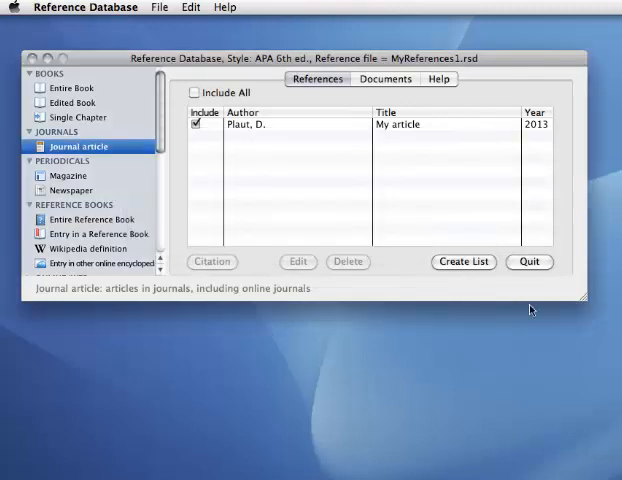
Quit and relaunch Reference Database so MyFile 2's six references reappear
click(528, 262)
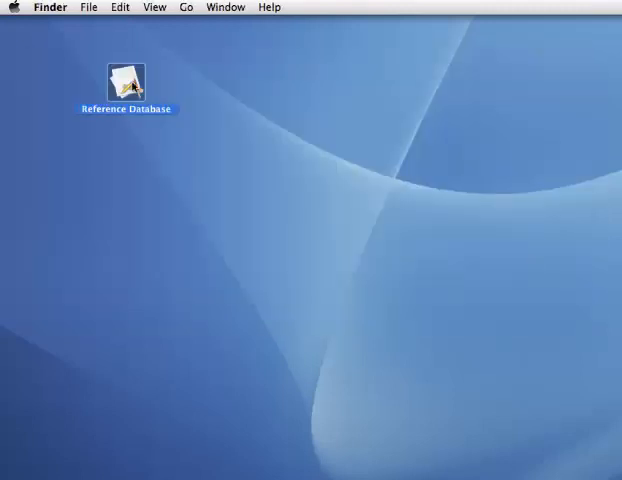
double_click(128, 80)
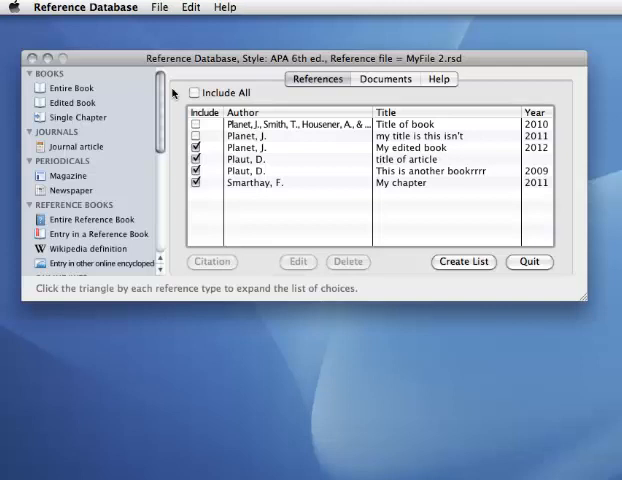